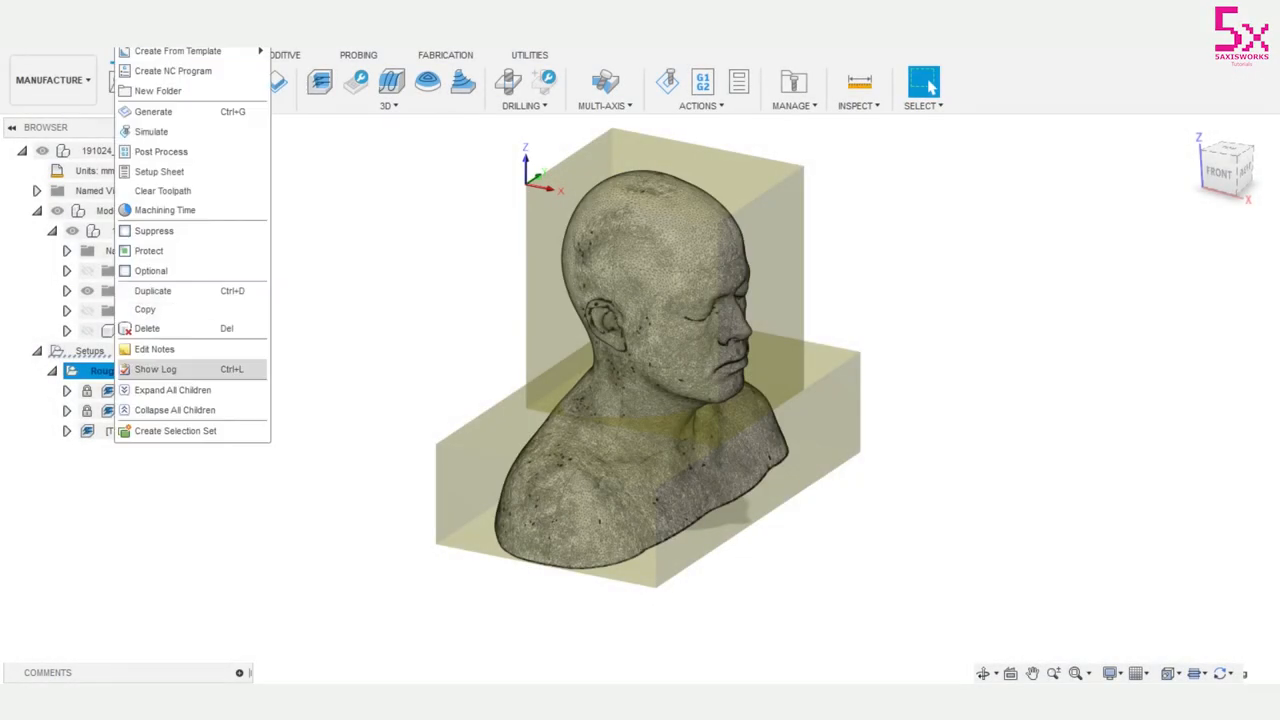
Dismiss the setup menu and review face, back and side roughing in the Roughing setup.
left_click(152, 132)
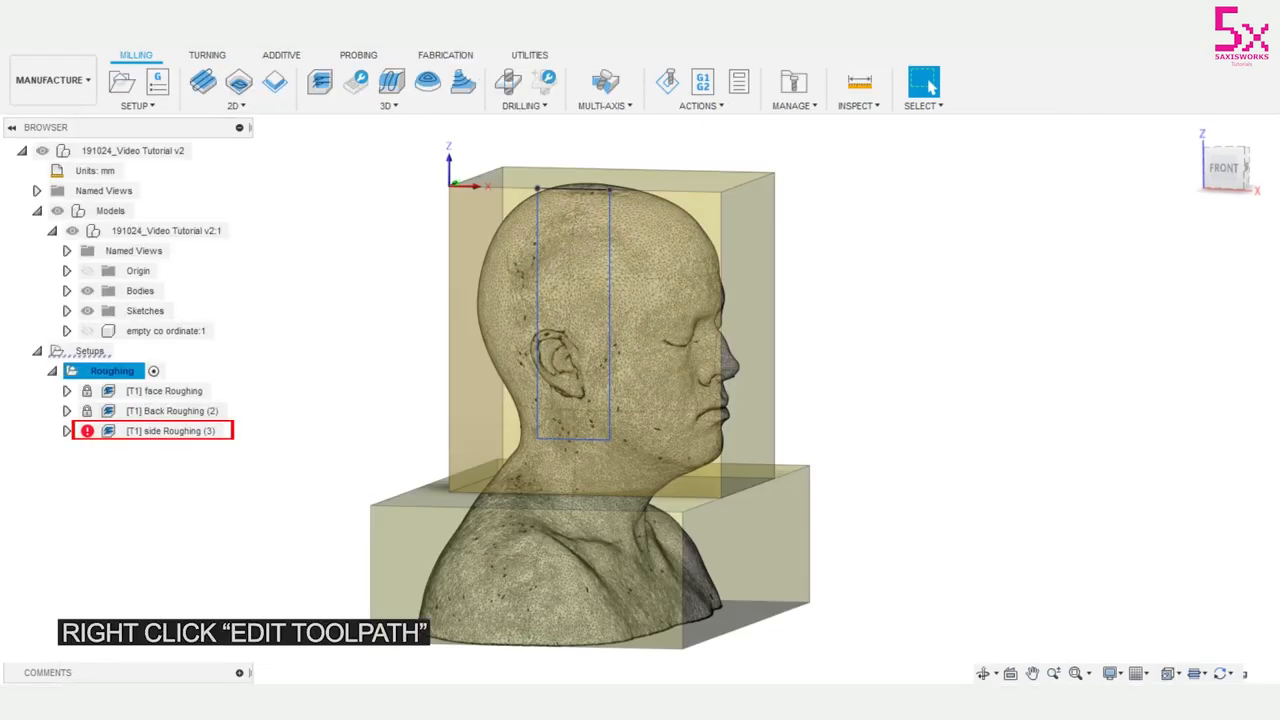
Set side Roughing (3) machining boundary to Selection using the rectangular sketch, stock contours off.
right_click(152, 430)
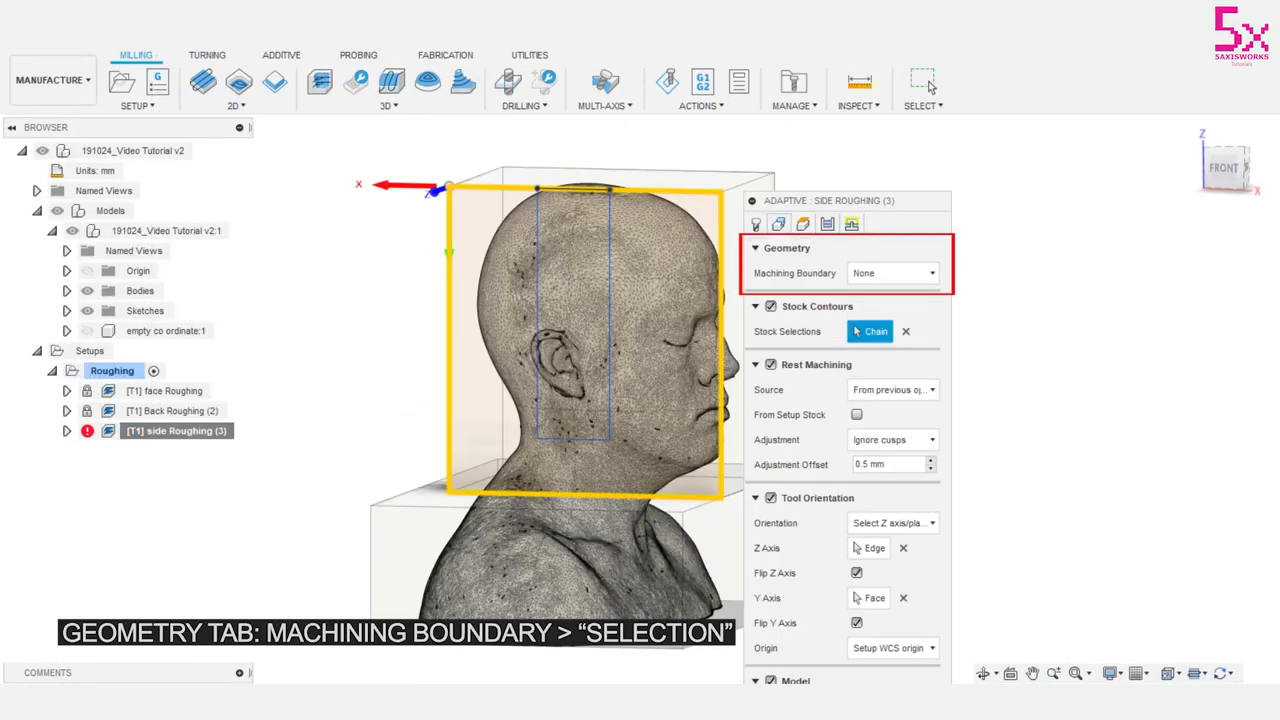
left_click(770, 306)
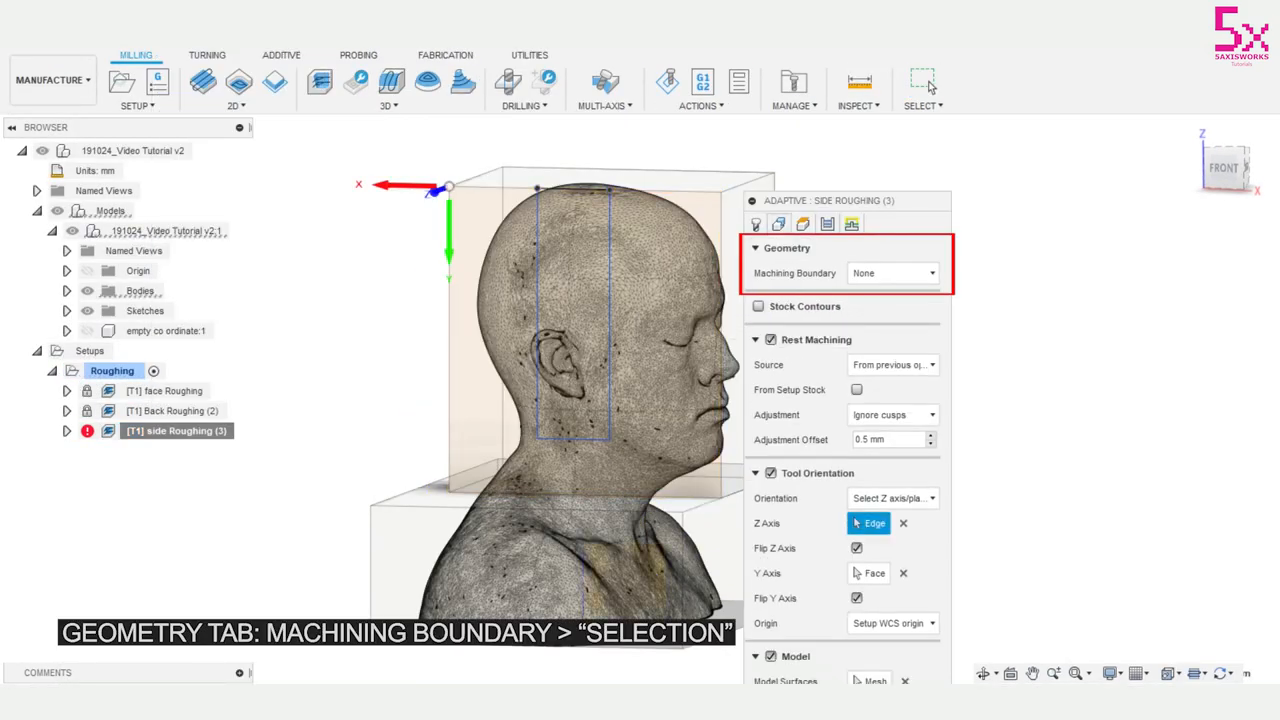
left_click(932, 272)
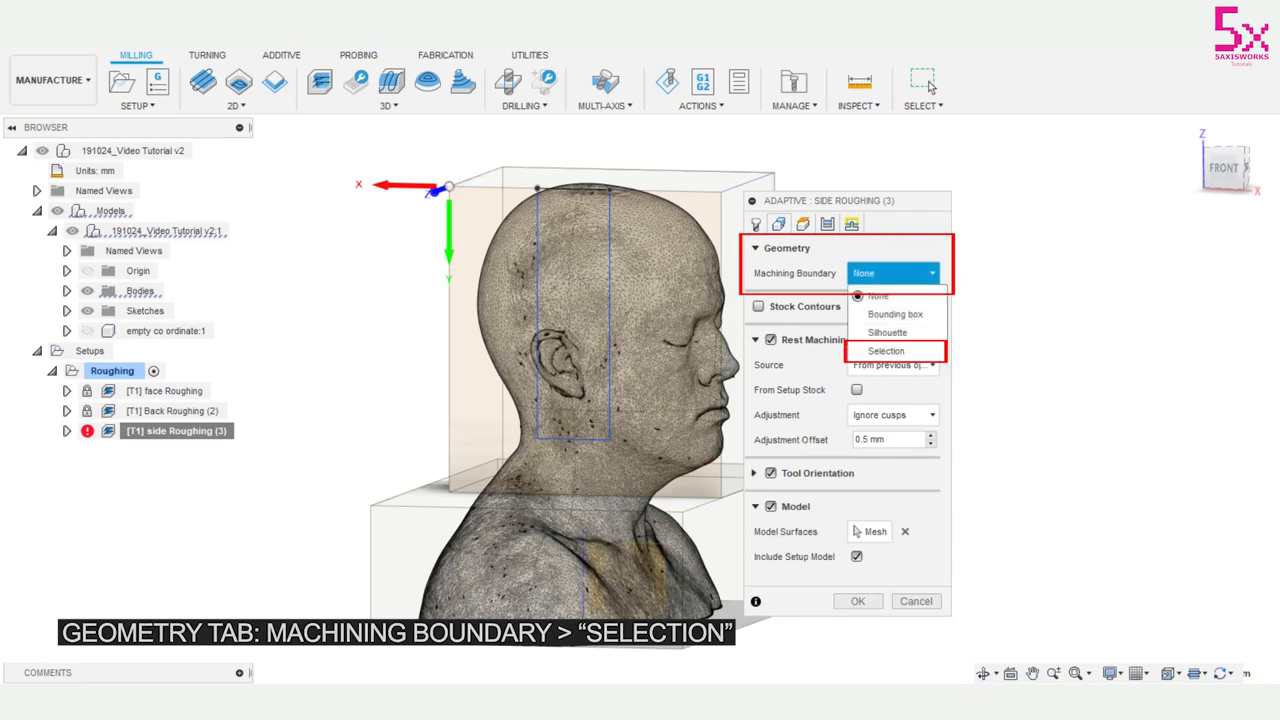
left_click(886, 350)
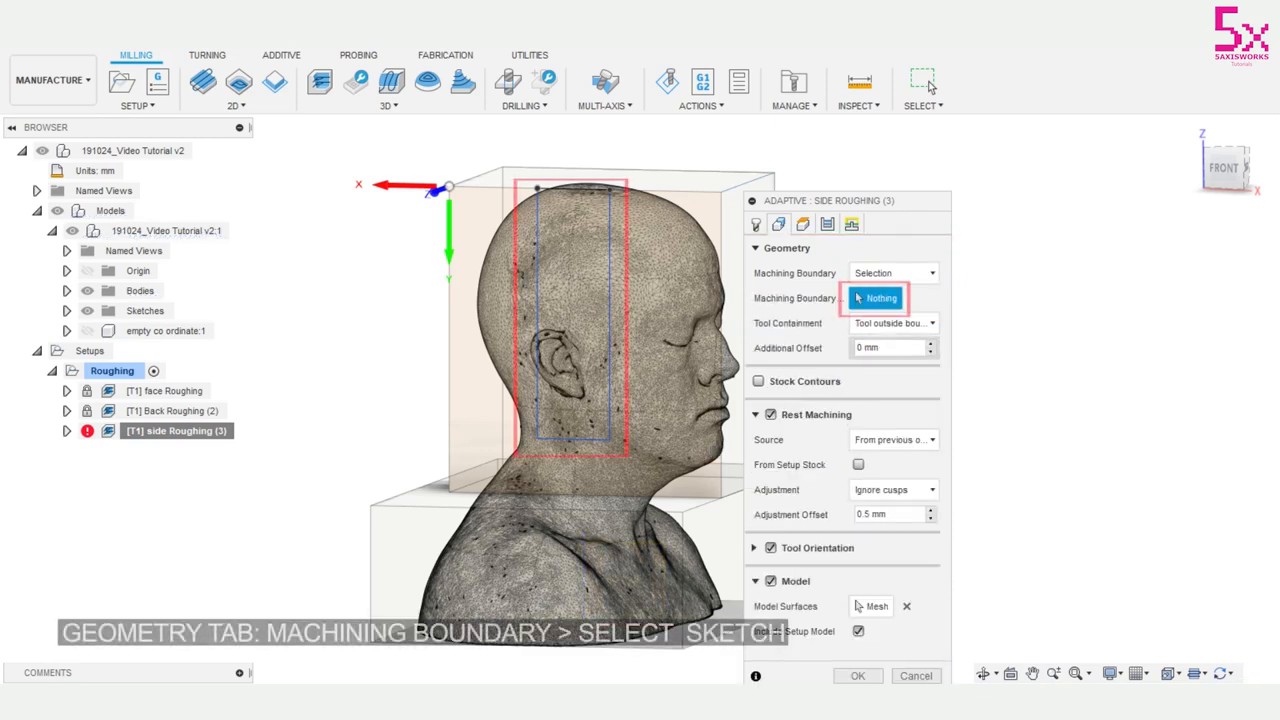
left_click(564, 320)
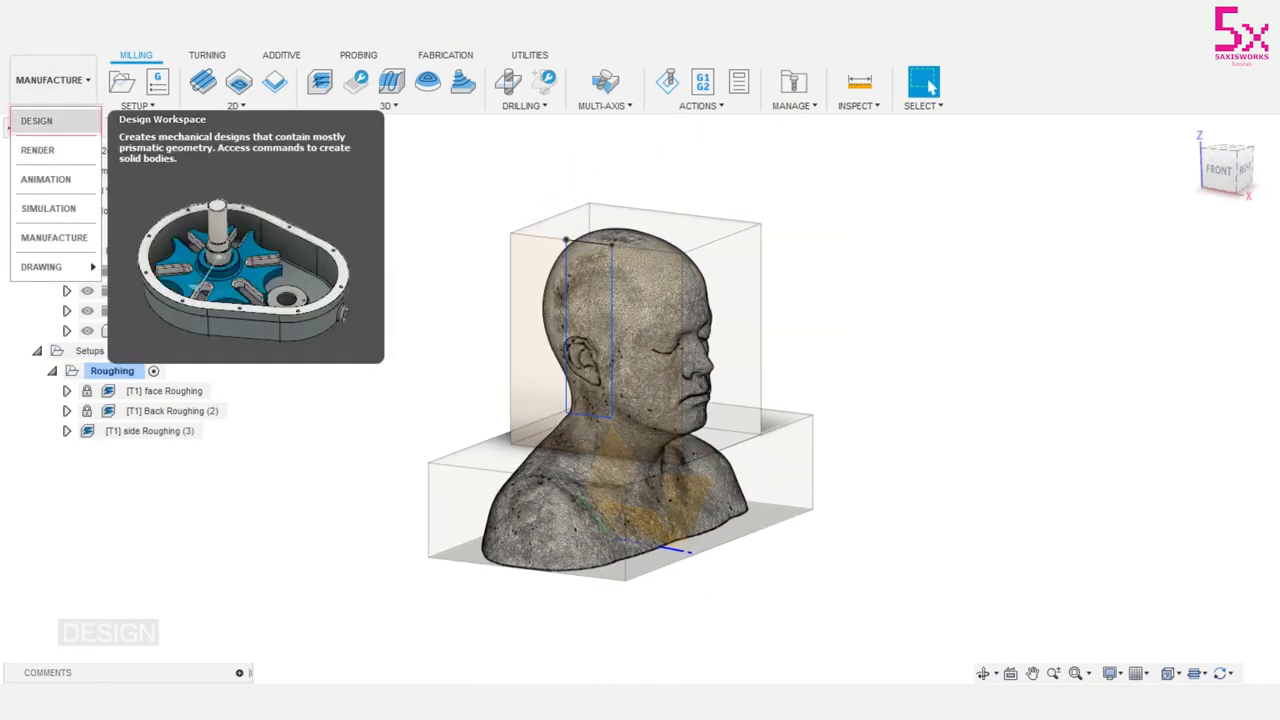
Switch to the Design workspace and edit the boundary sketch.
left_click(36, 120)
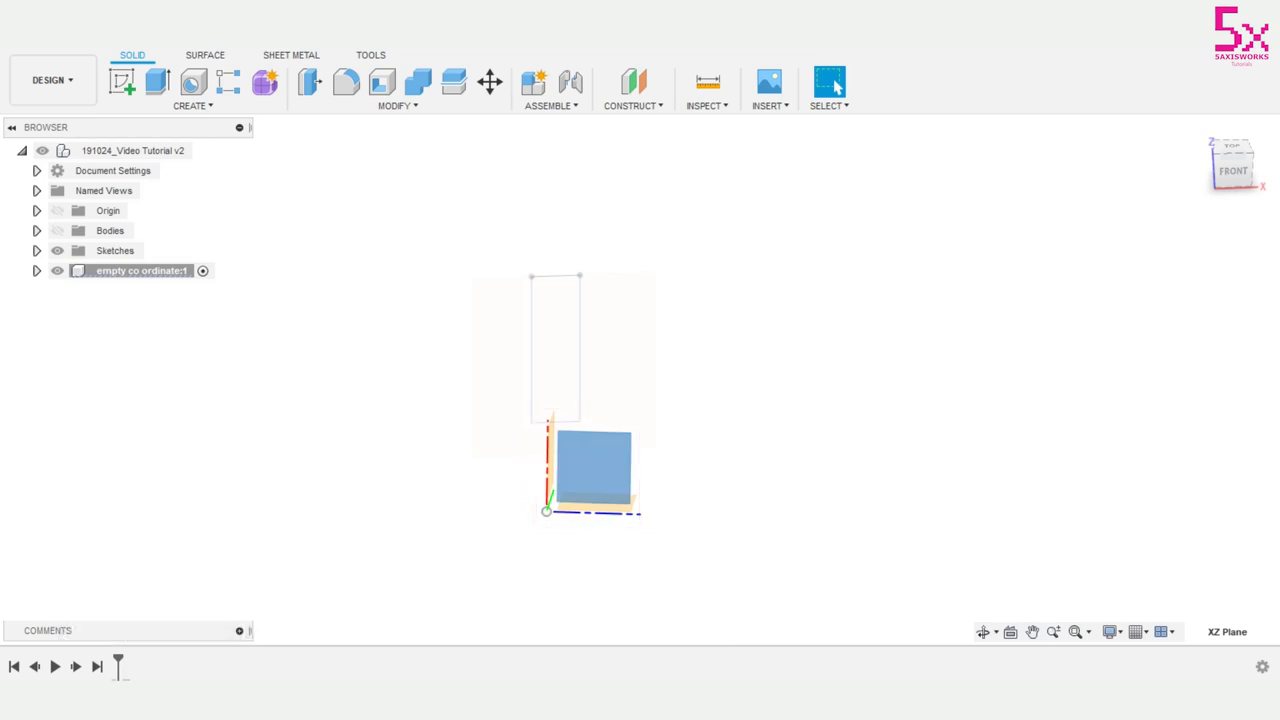
left_click(632, 84)
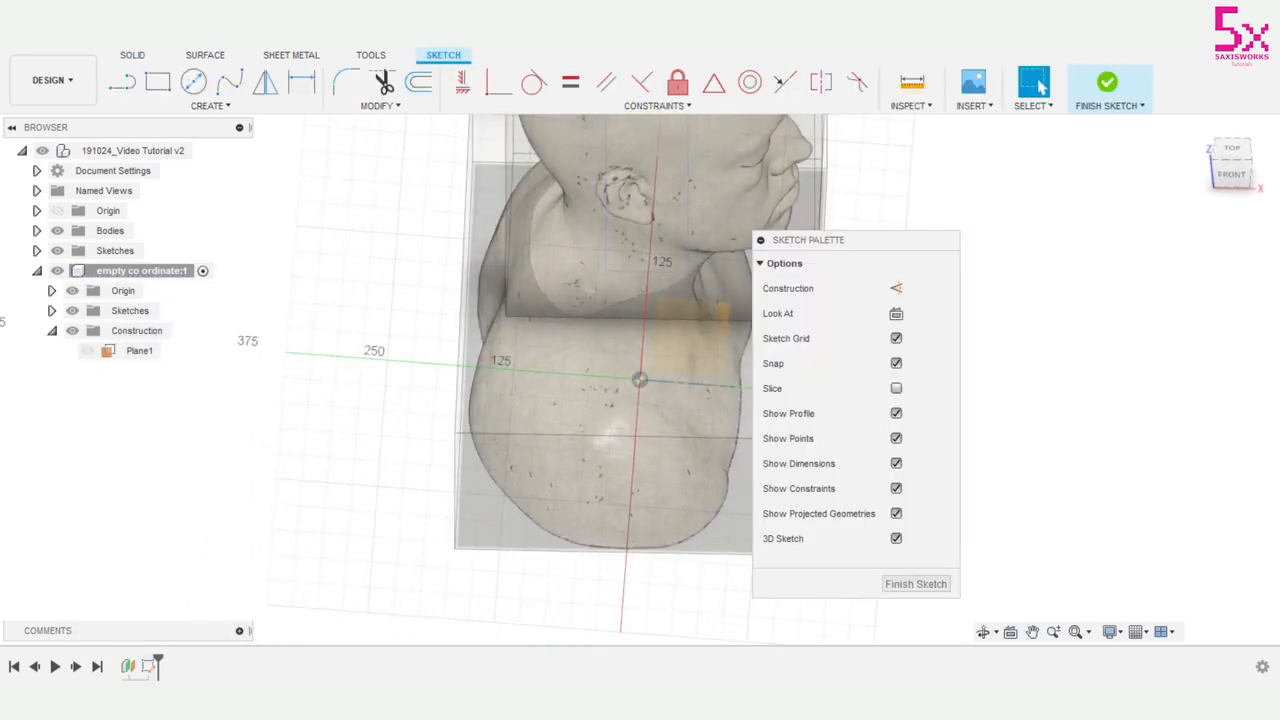
Begin a Line boundary around the head and neck from its first point.
left_click(122, 82)
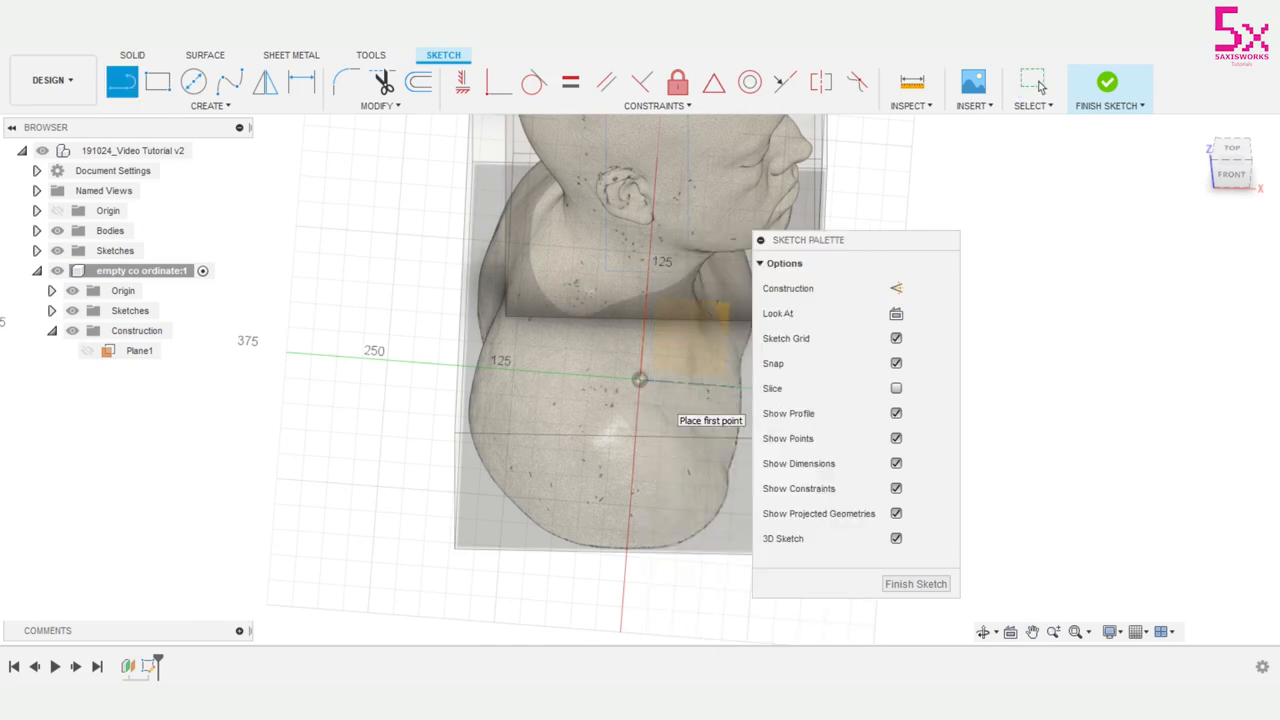
left_click(636, 378)
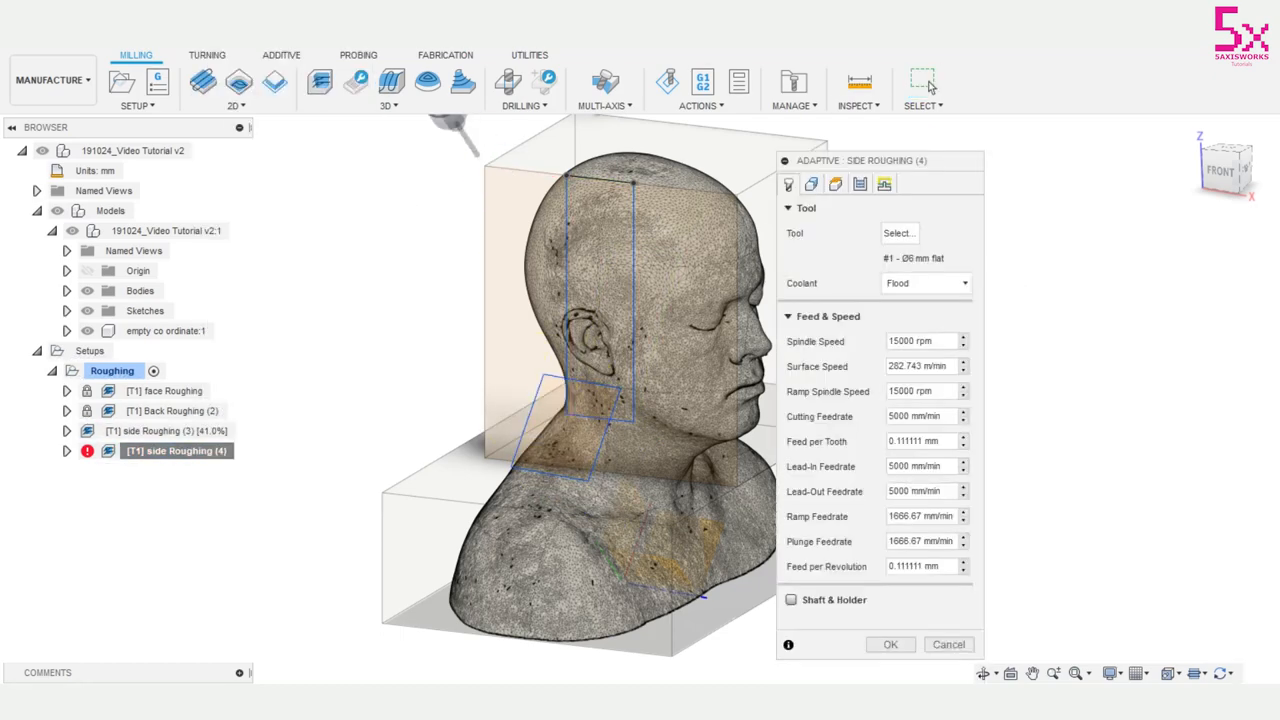
Create the Scallop finishing toolpath bounded by the spline sketch and simulate it.
left_click(700, 82)
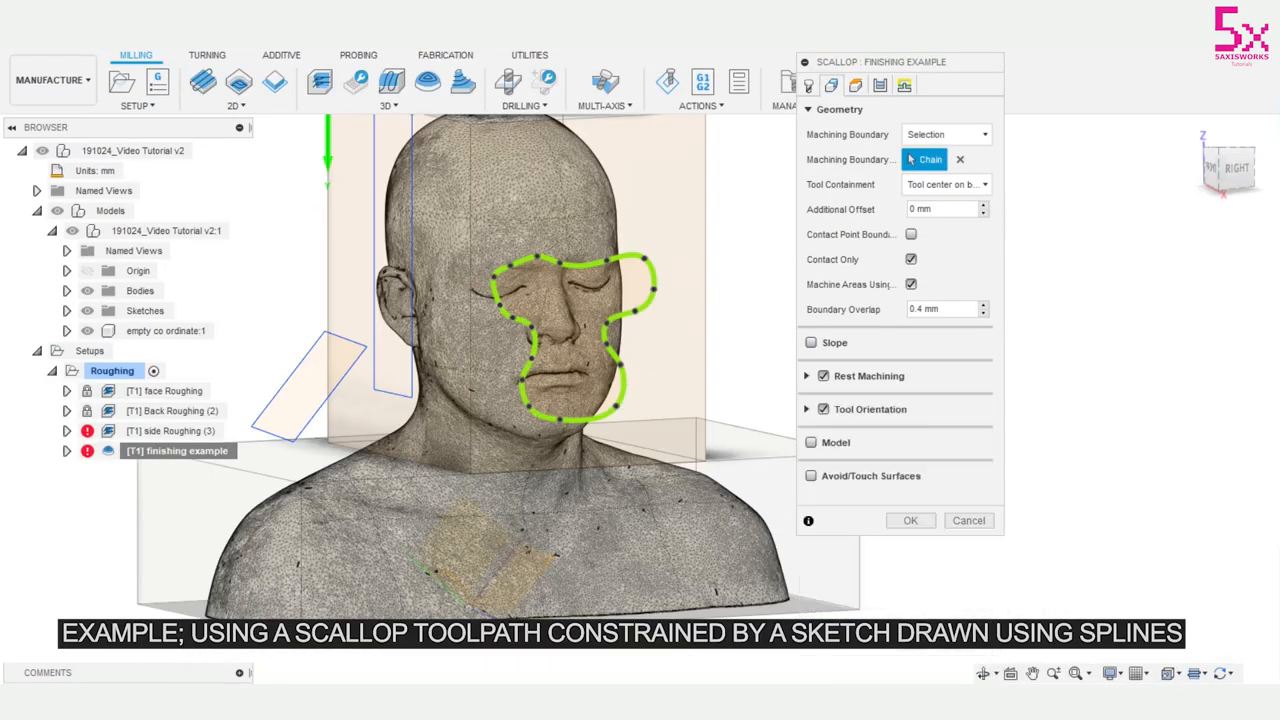
left_click(908, 520)
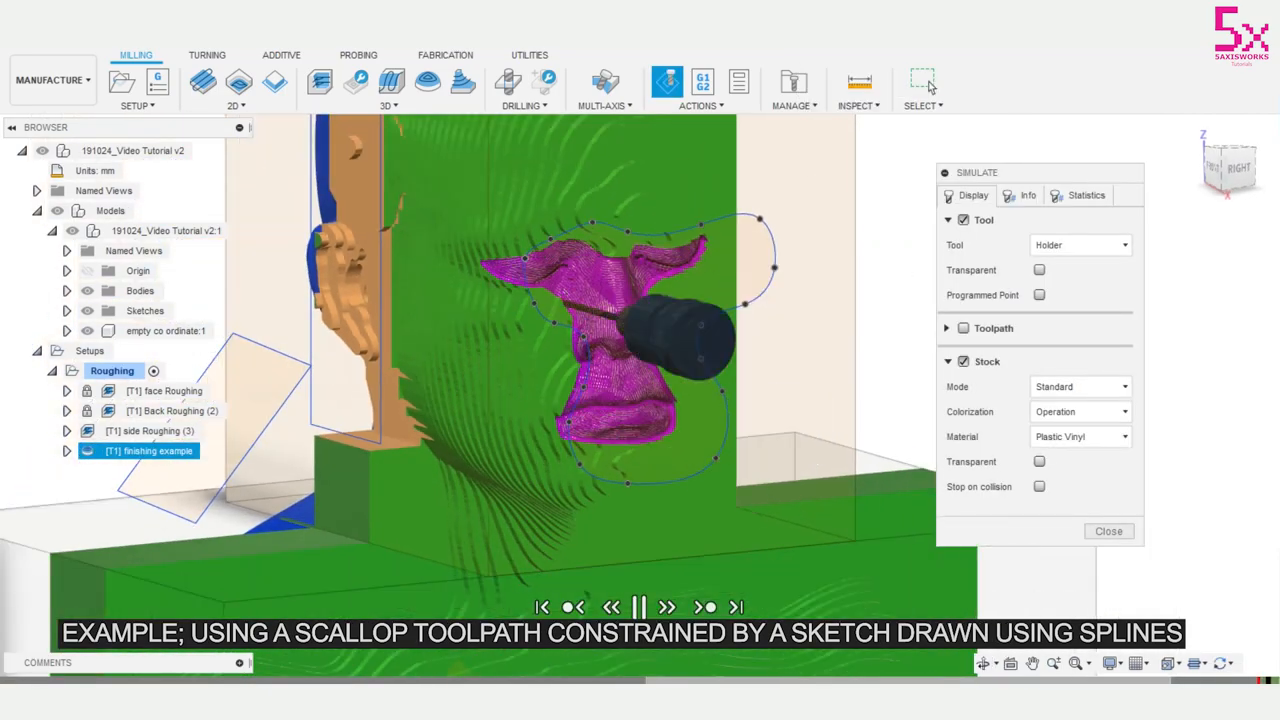